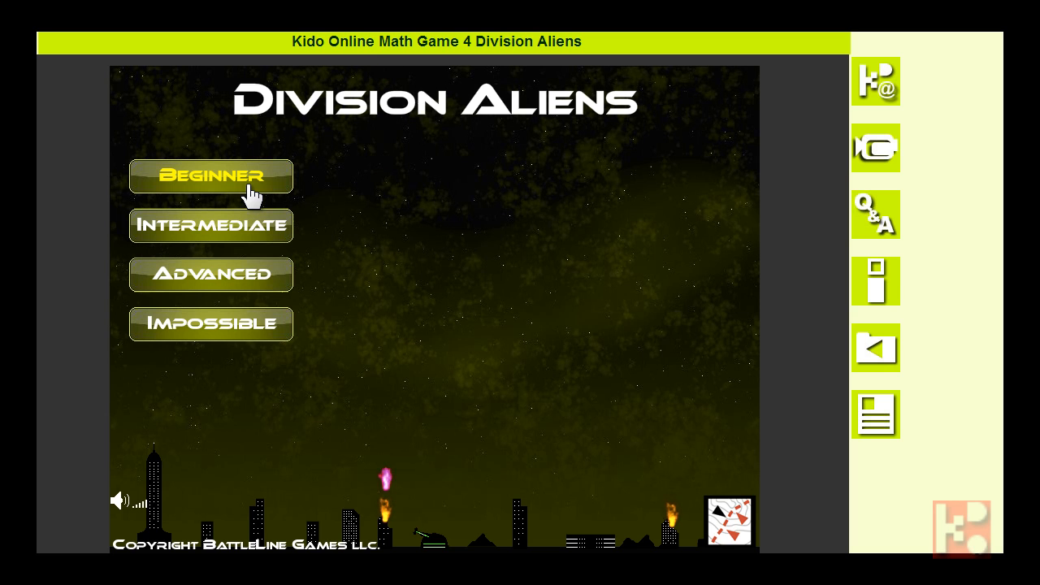
{"action": "mouse_move", "coordinate": [458, 189]}
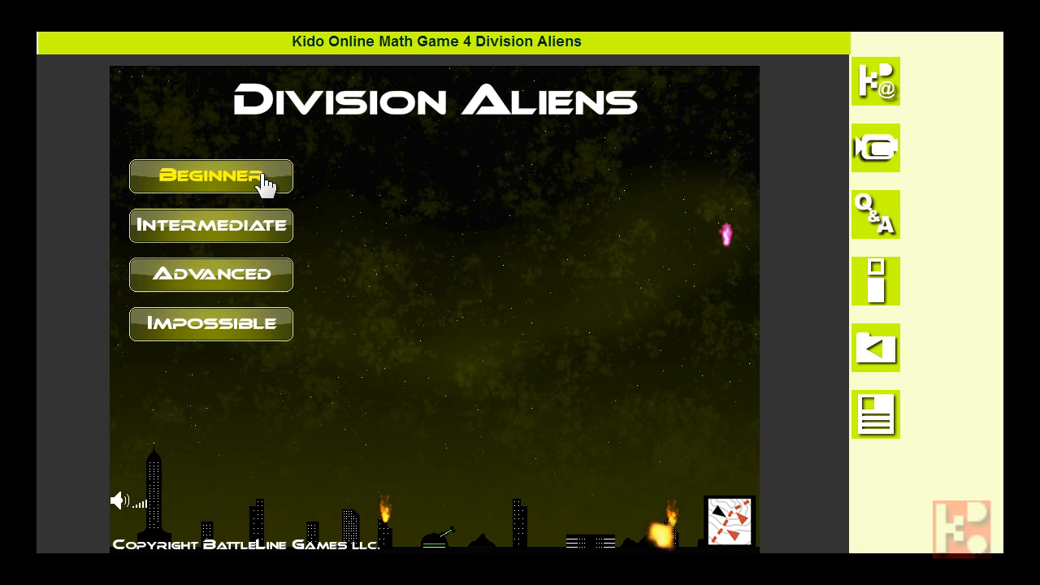
Start Beginner level 1 and shoot down aliens such as 8 ÷ 4, reaching score 320.
{"action": "left_click", "coordinate": [212, 175]}
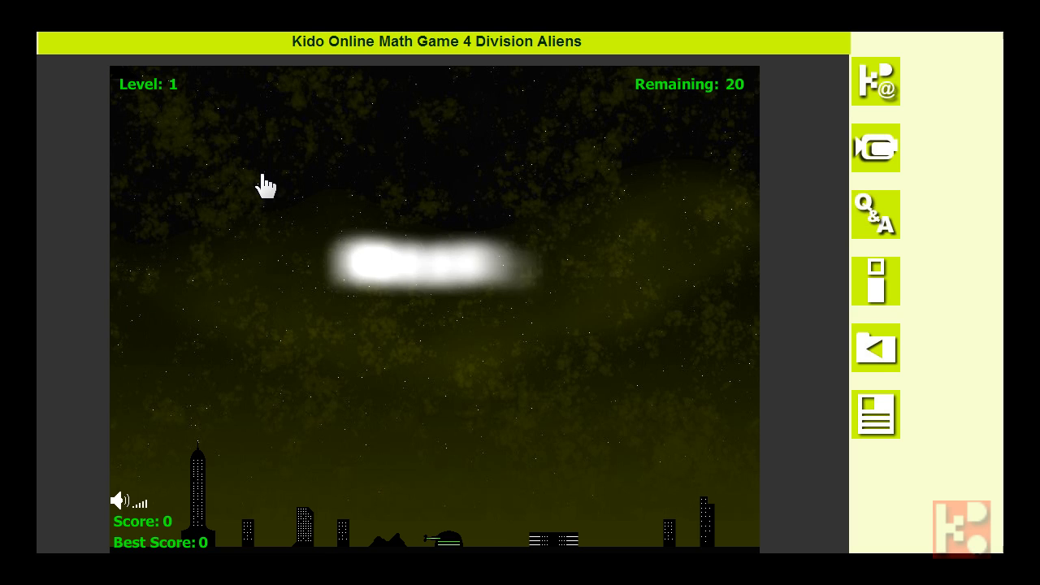
{"action": "mouse_move", "coordinate": [601, 240]}
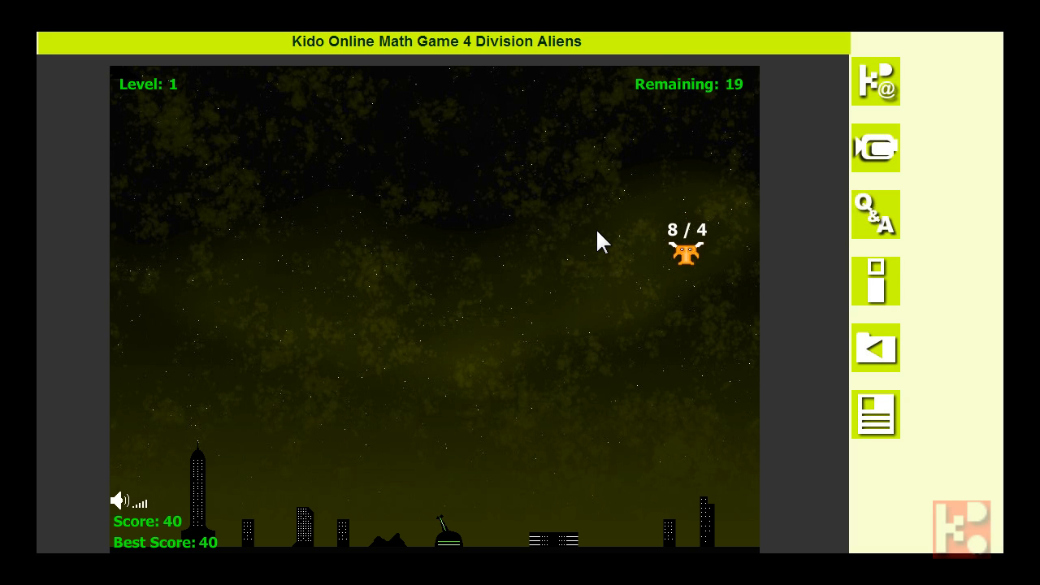
{"action": "left_click", "coordinate": [686, 252]}
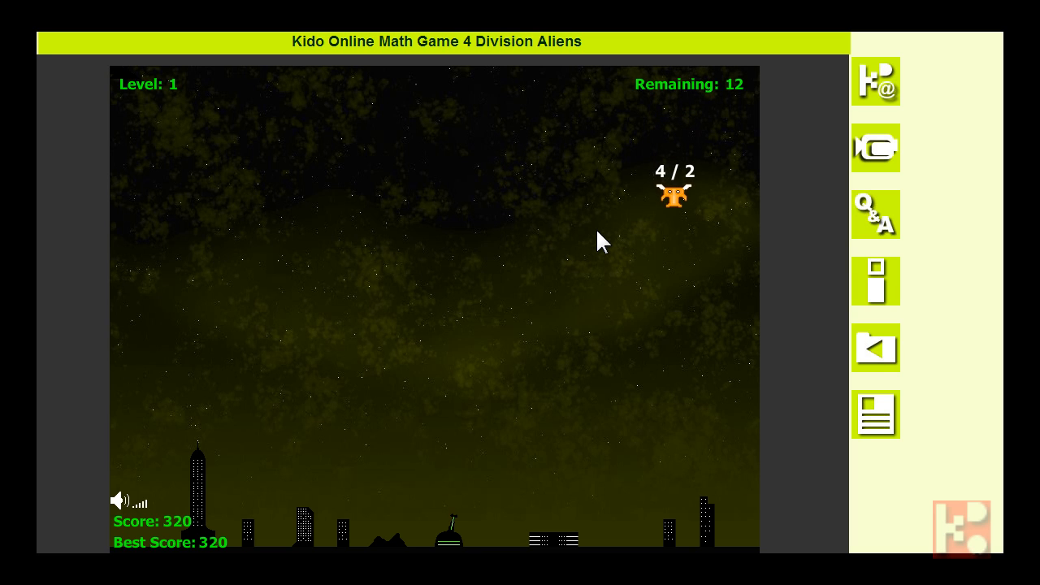
Shoot down the 4 ÷ 2 and 8 ÷ 4 aliens, reaching score 760 with one left.
{"action": "left_click", "coordinate": [673, 198]}
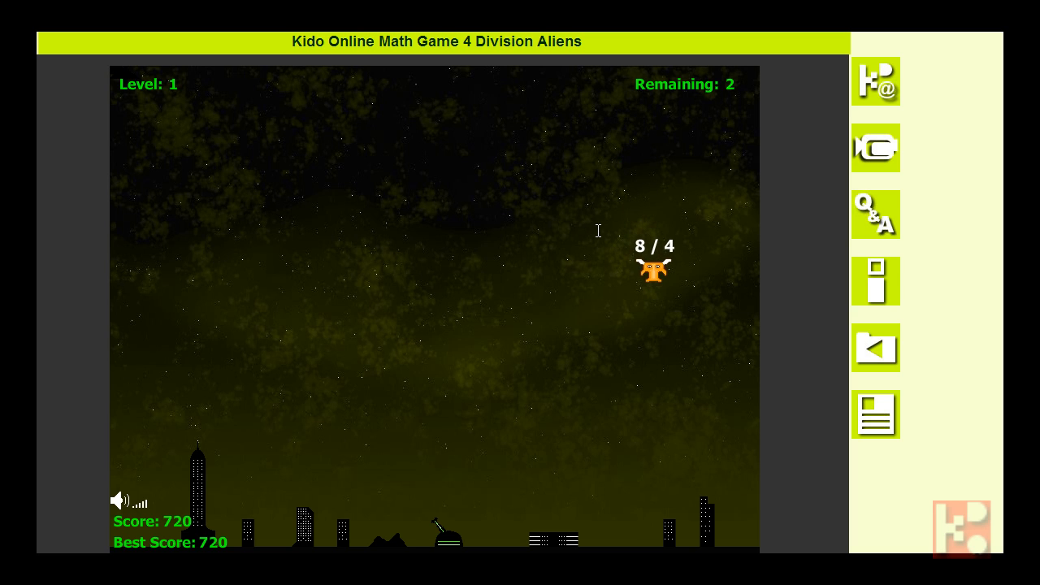
{"action": "left_click", "coordinate": [656, 268]}
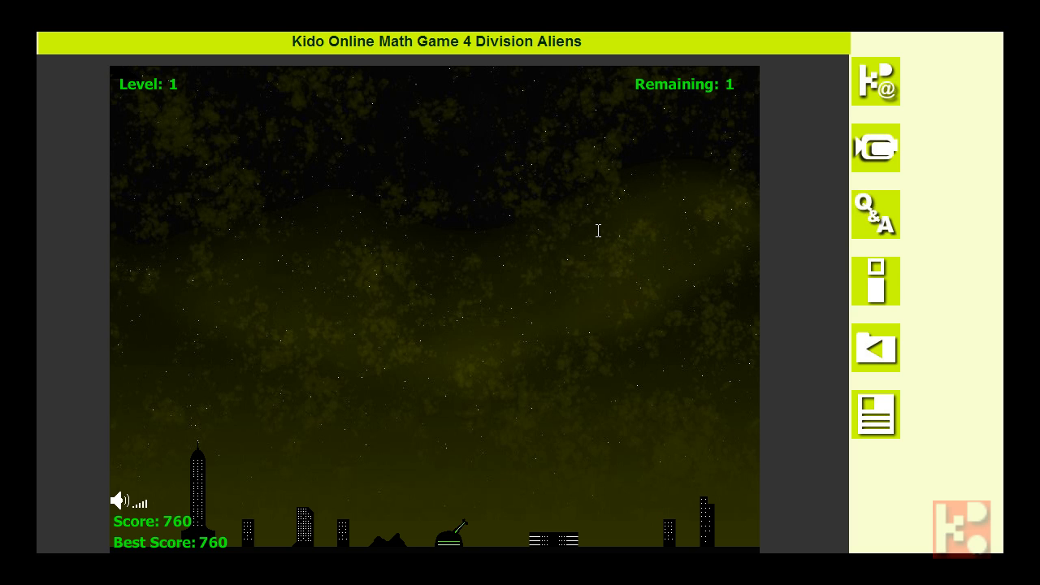